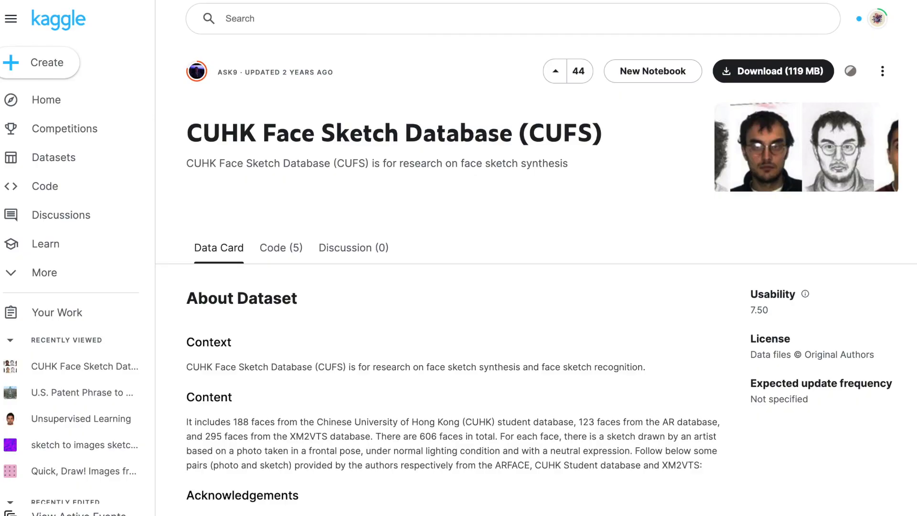
# Browse the Pretty Face dataset page and list the airplane folder's files
pyautogui.click(57, 366)
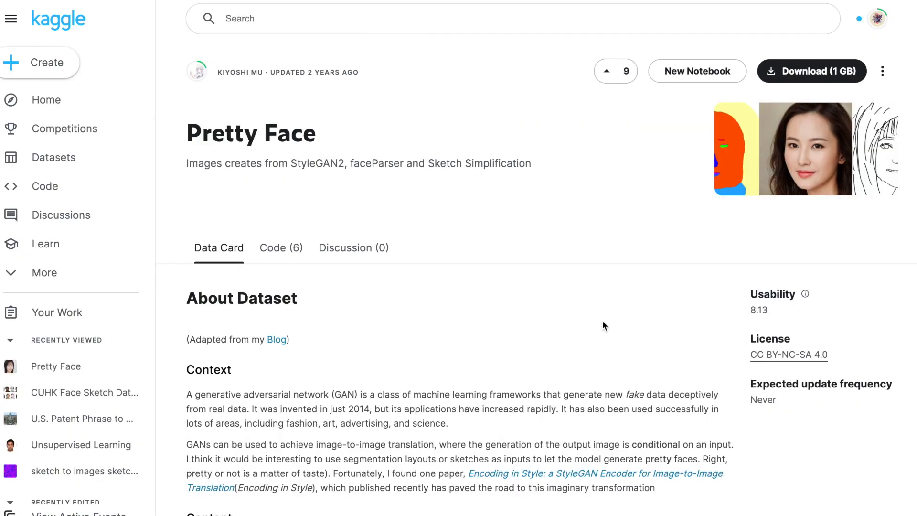
pyautogui.scroll(-3)
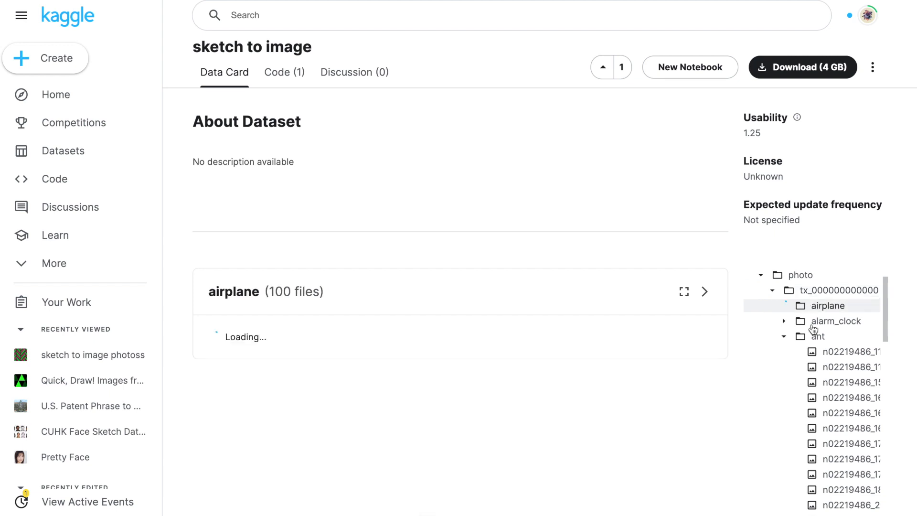
pyautogui.click(827, 305)
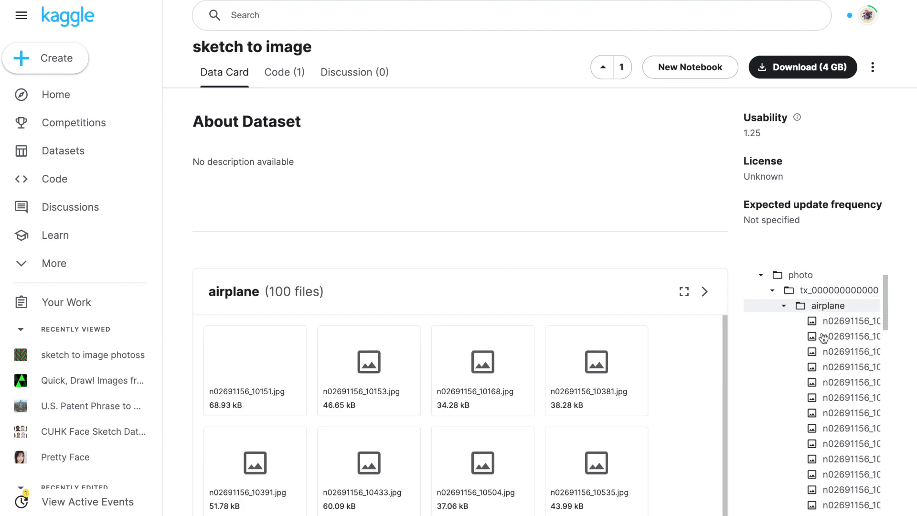
# Go back to the CUFS dataset and open its photo folder of 376 files
pyautogui.click(93, 432)
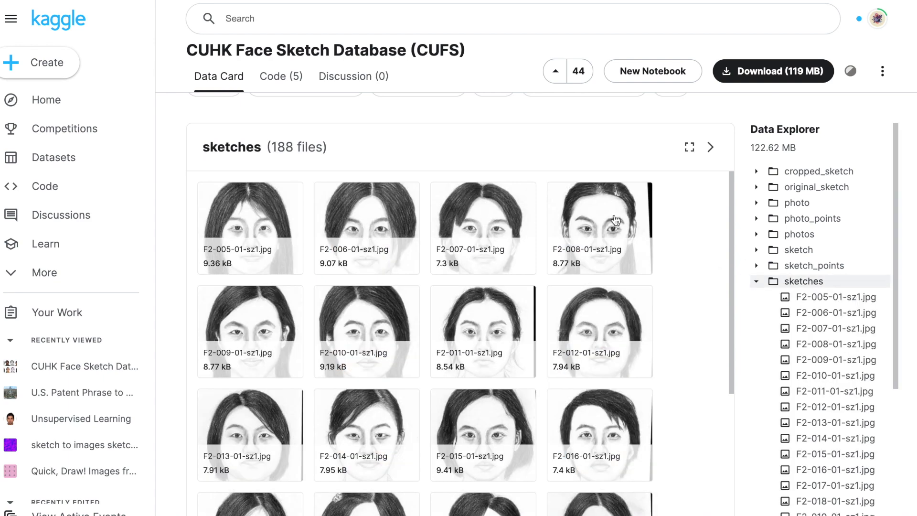
pyautogui.moveTo(602, 255)
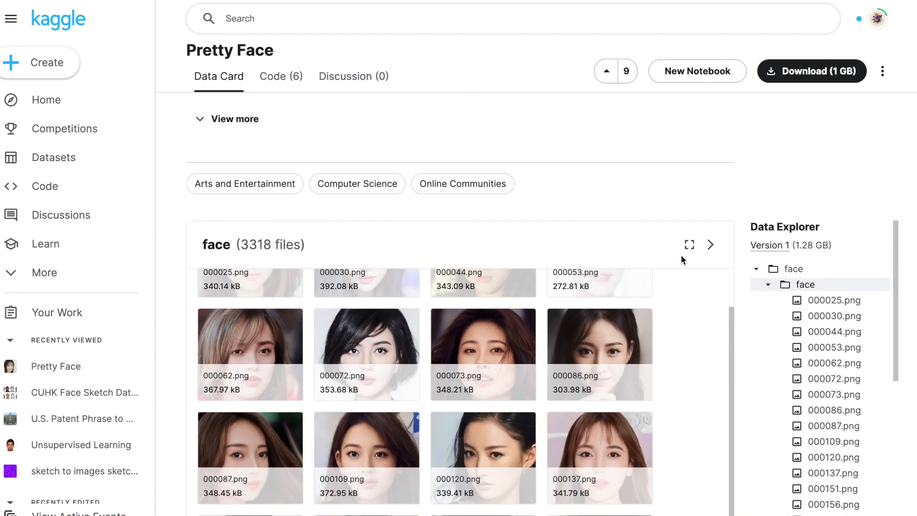
pyautogui.scroll(-3)
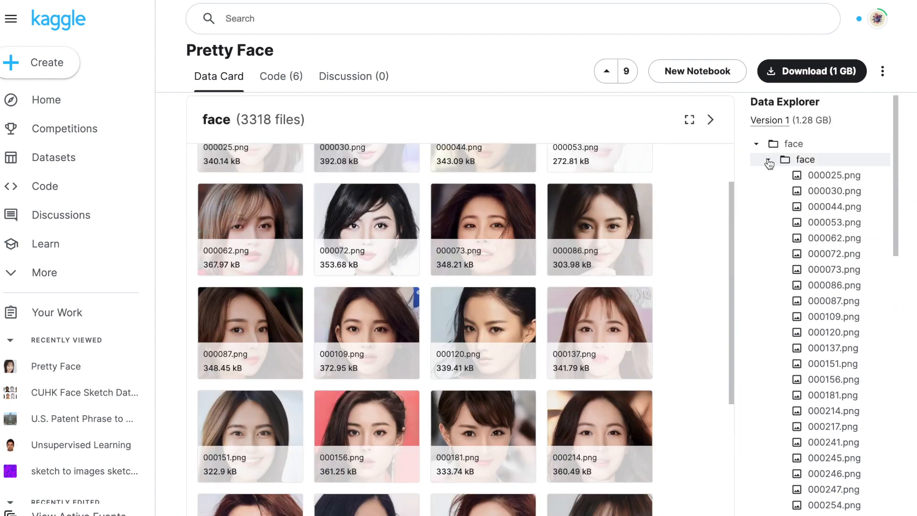
pyautogui.click(798, 206)
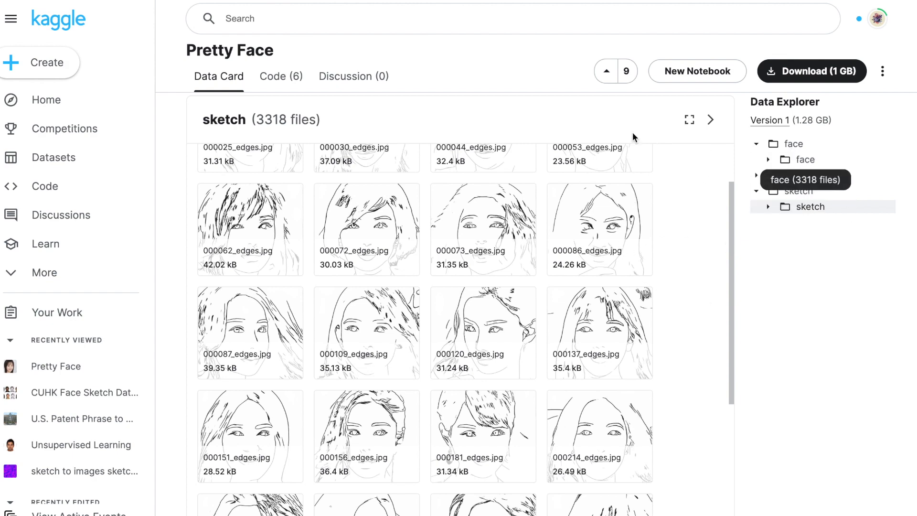
pyautogui.click(85, 367)
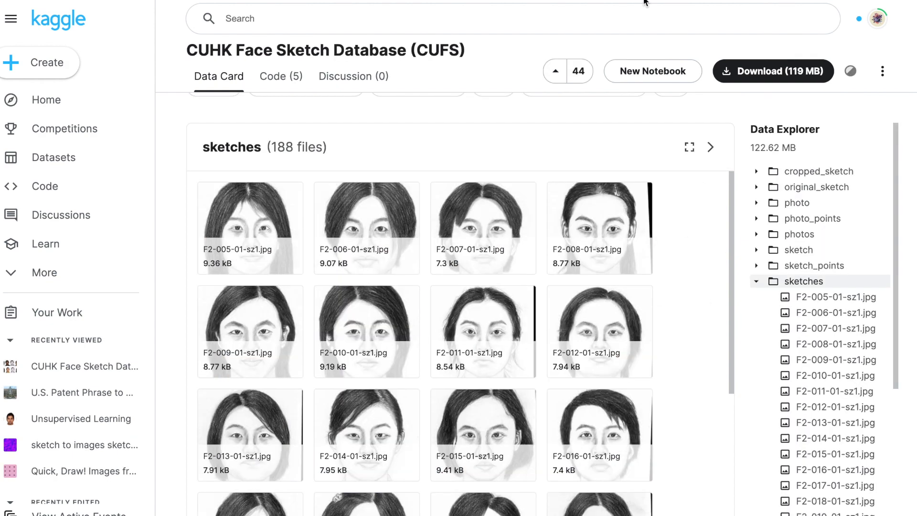
pyautogui.moveTo(564, 242)
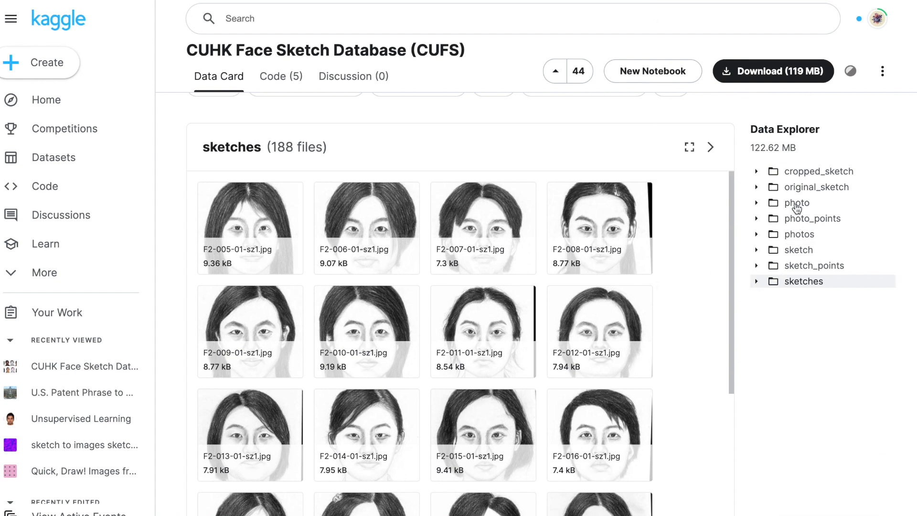
pyautogui.click(797, 202)
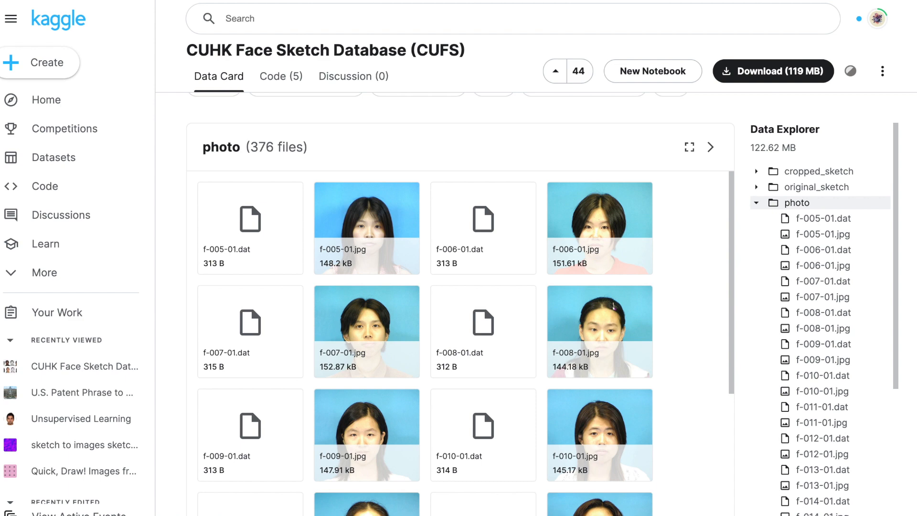
pyautogui.click(56, 366)
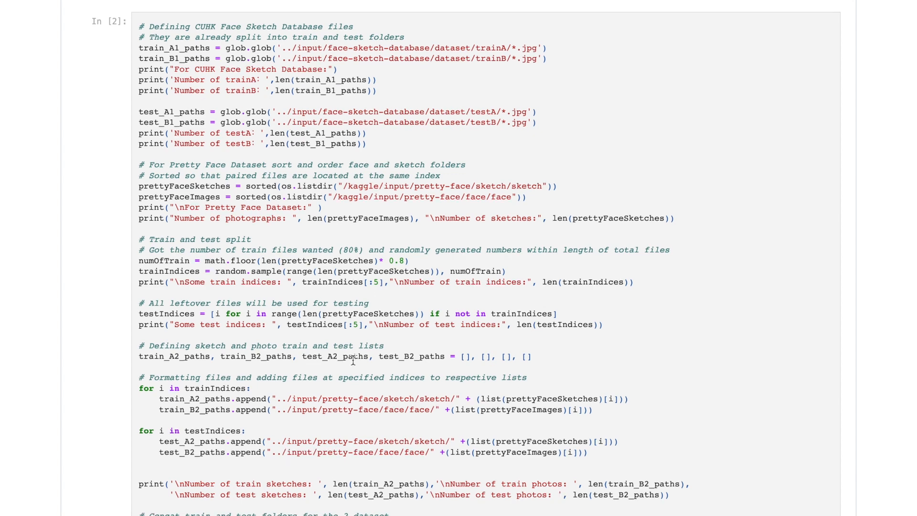
pyautogui.scroll(-3)
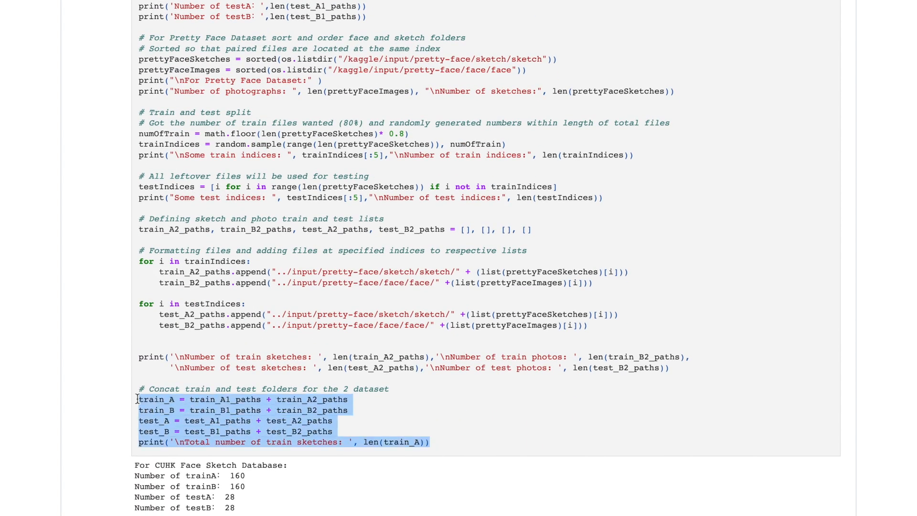
pyautogui.moveTo(664, 50)
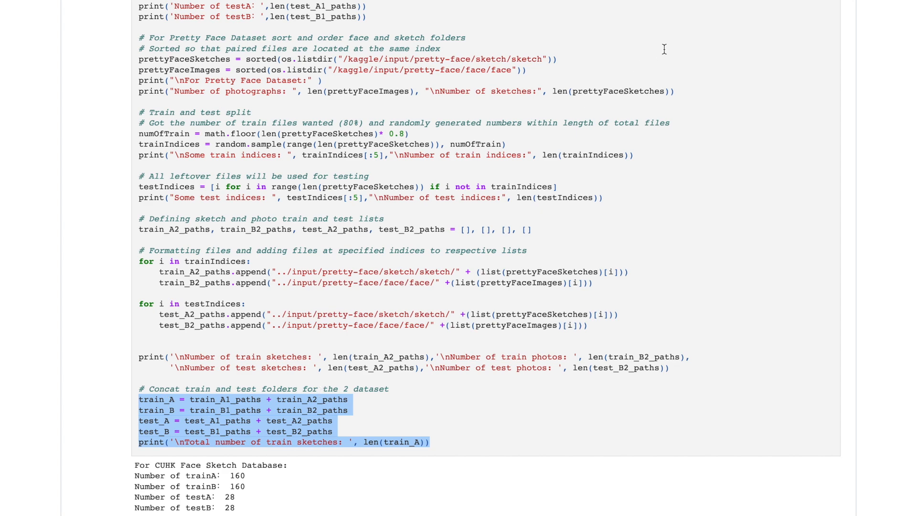
pyautogui.scroll(-3)
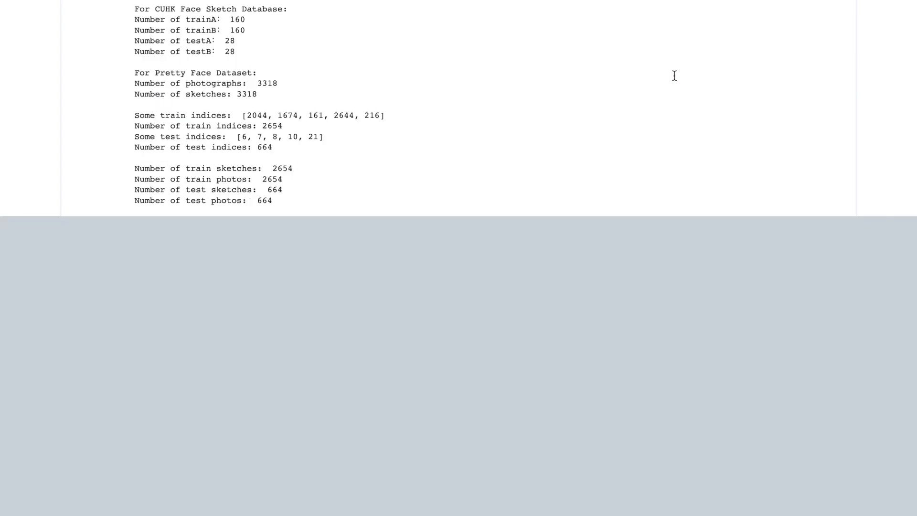
pyautogui.scroll(3)
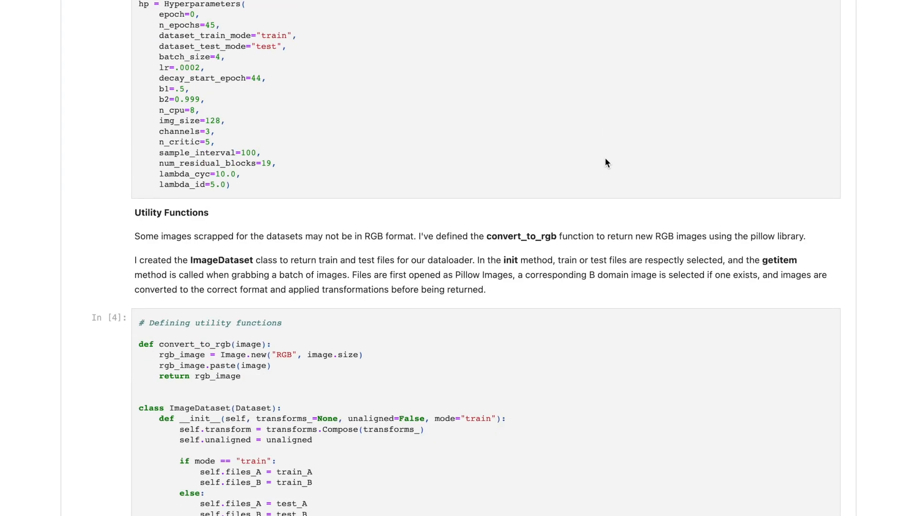
pyautogui.scroll(-3)
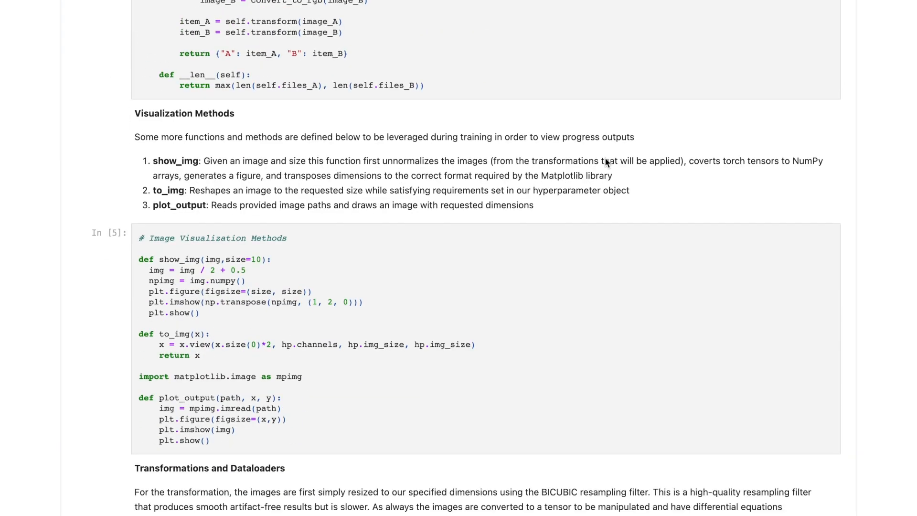
pyautogui.scroll(-3)
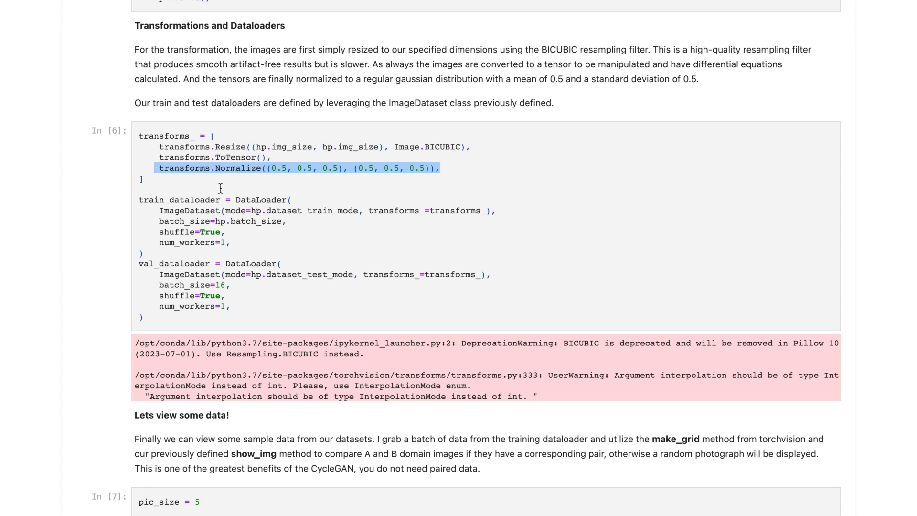
pyautogui.moveTo(104, 288)
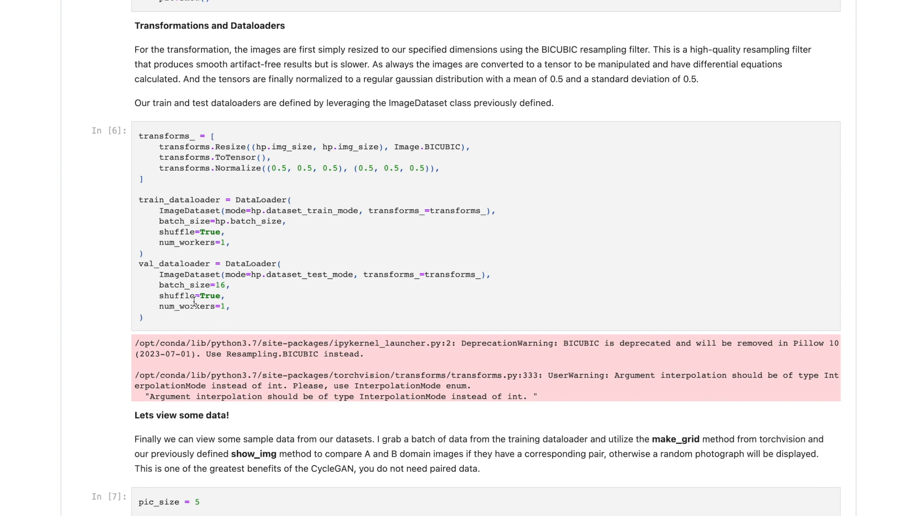
pyautogui.moveTo(181, 344)
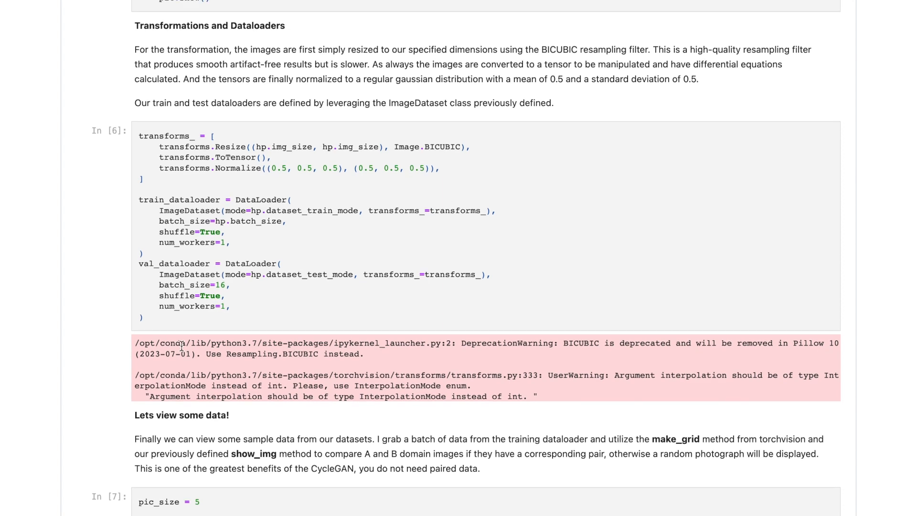
# Scroll through the sample sketch-and-photo grid to the Replay Buffer heading
pyautogui.scroll(-3)
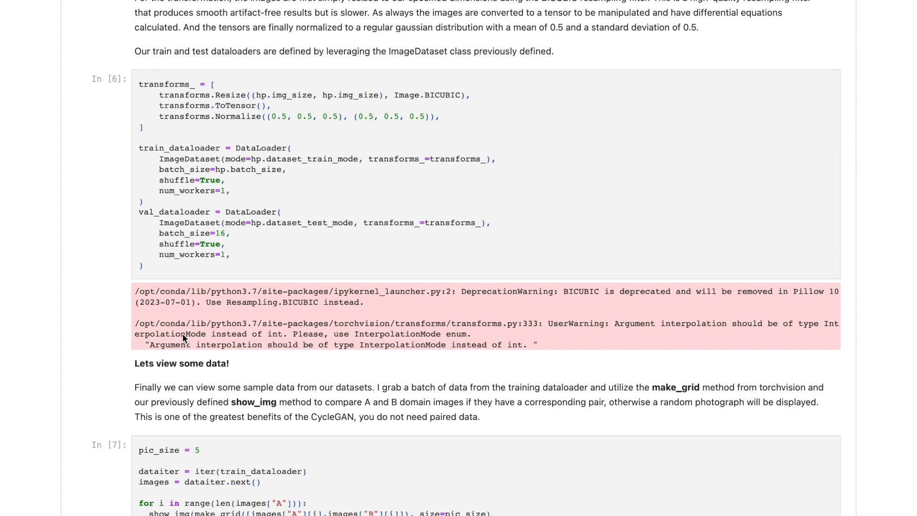
pyautogui.scroll(-3)
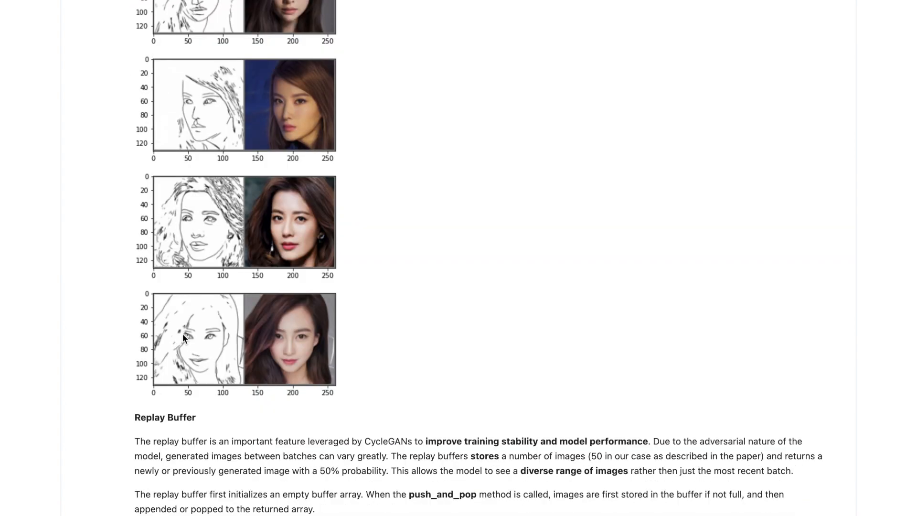
pyautogui.scroll(3)
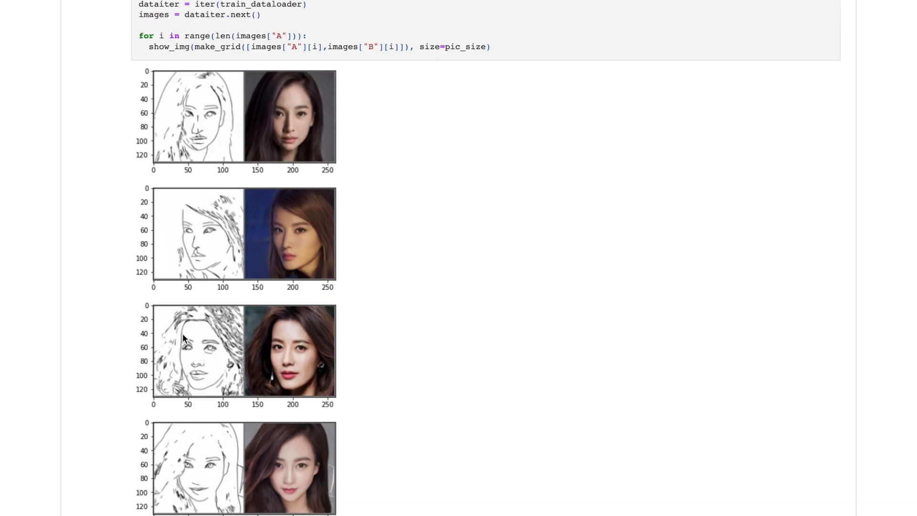
pyautogui.scroll(-3)
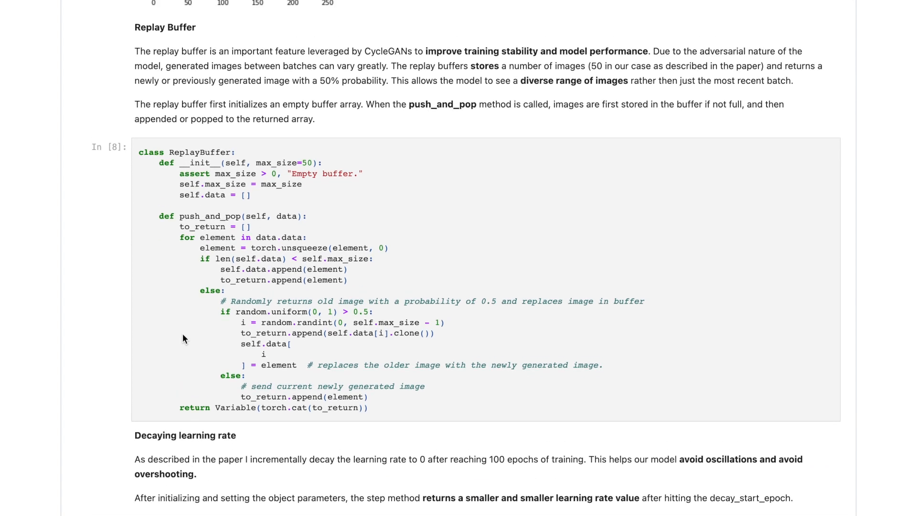
# Scroll past the ReplayBuffer code to the Decaying learning rate section and LambdaLR cell
pyautogui.scroll(3)
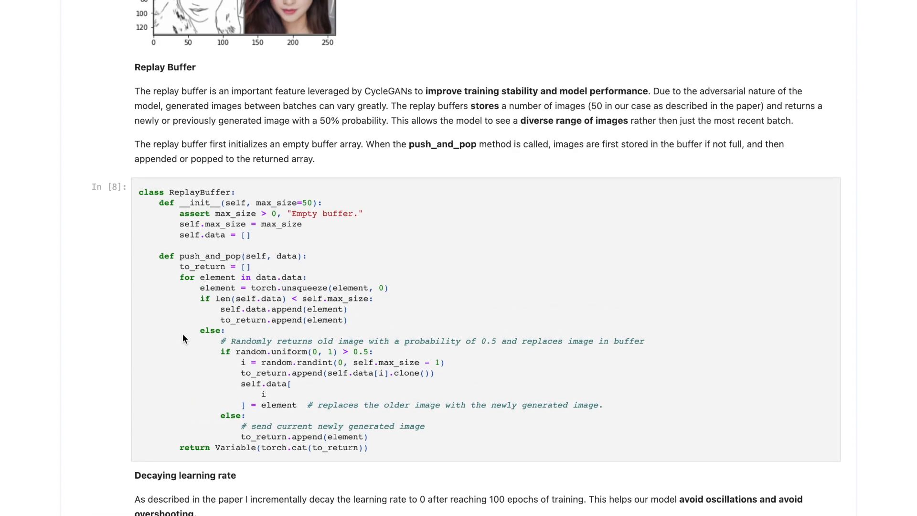
pyautogui.moveTo(214, 76)
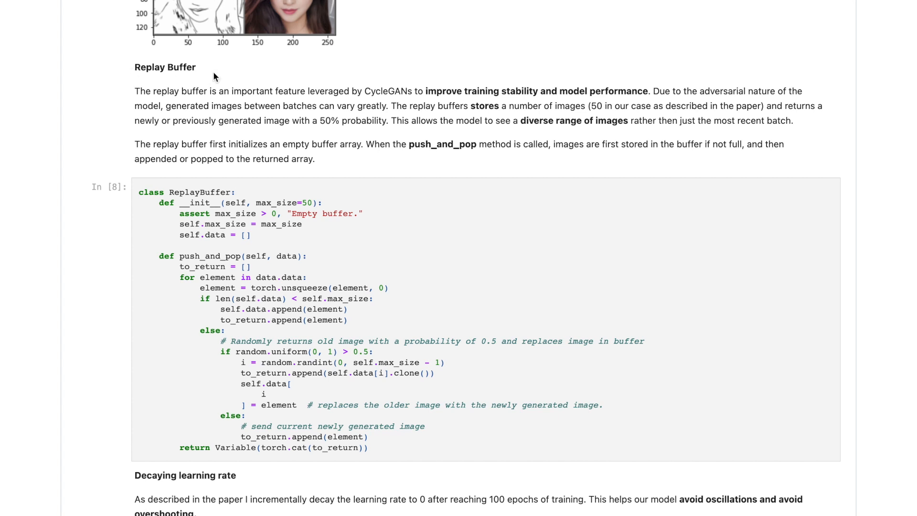
pyautogui.moveTo(161, 278)
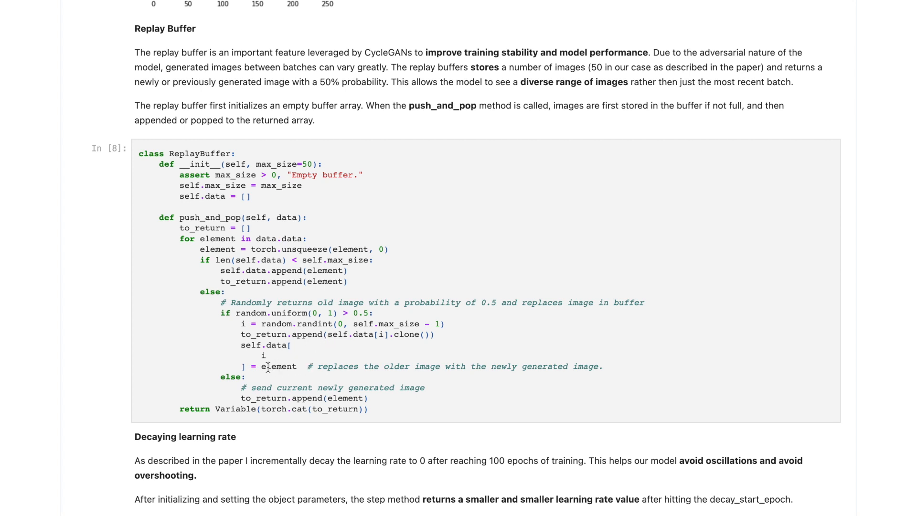
pyautogui.moveTo(250, 326)
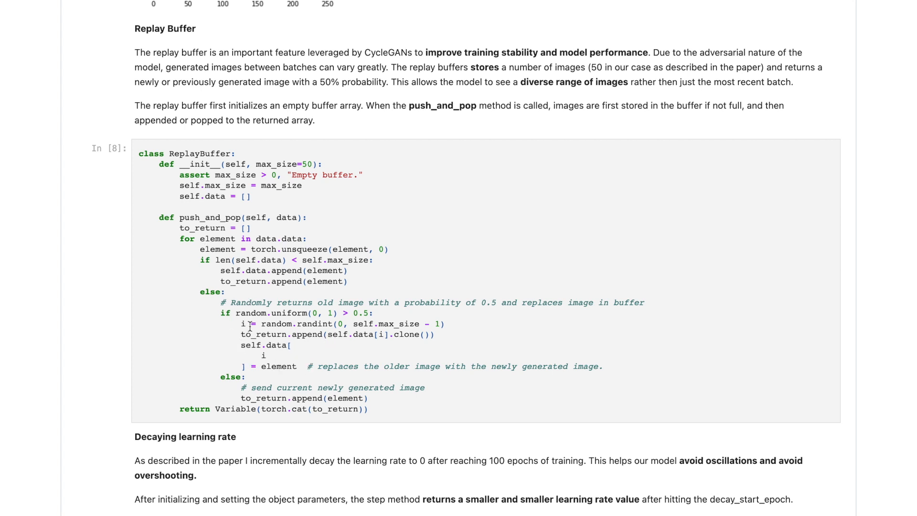
pyautogui.moveTo(321, 369)
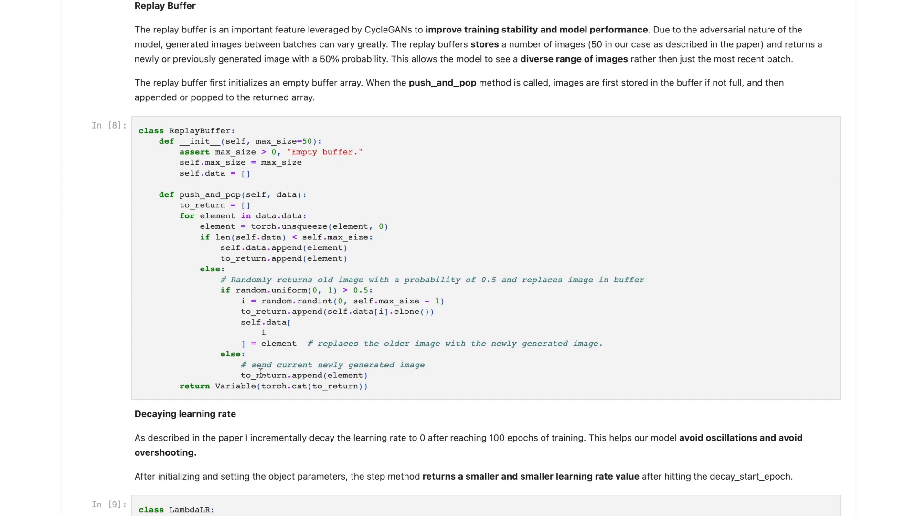
pyautogui.scroll(3)
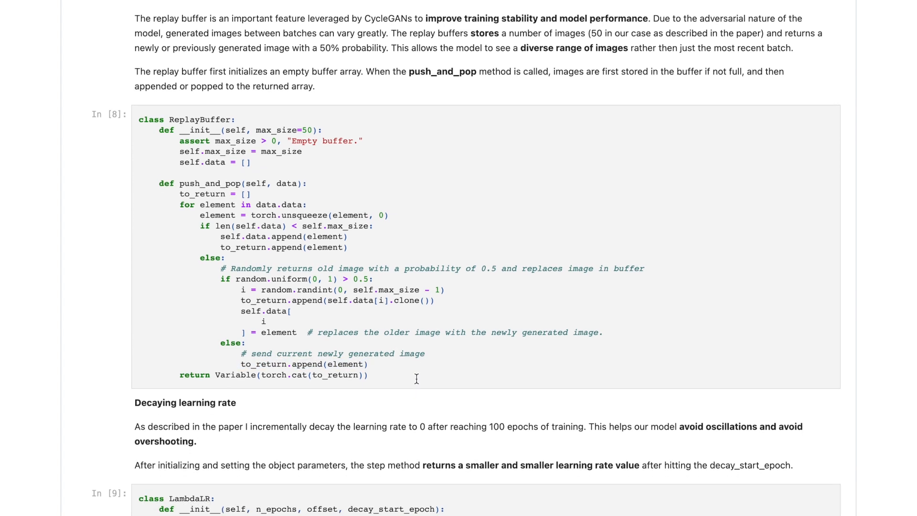
pyautogui.scroll(-3)
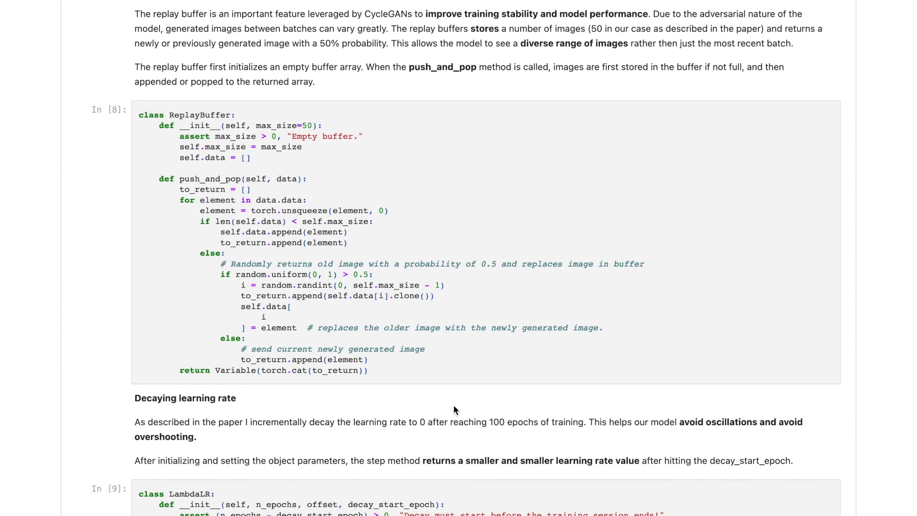
pyautogui.moveTo(297, 313)
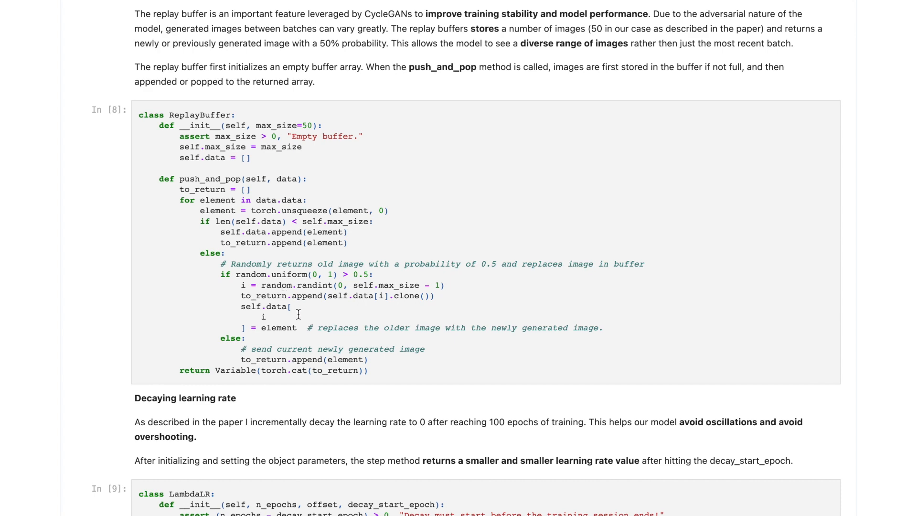
pyautogui.scroll(-3)
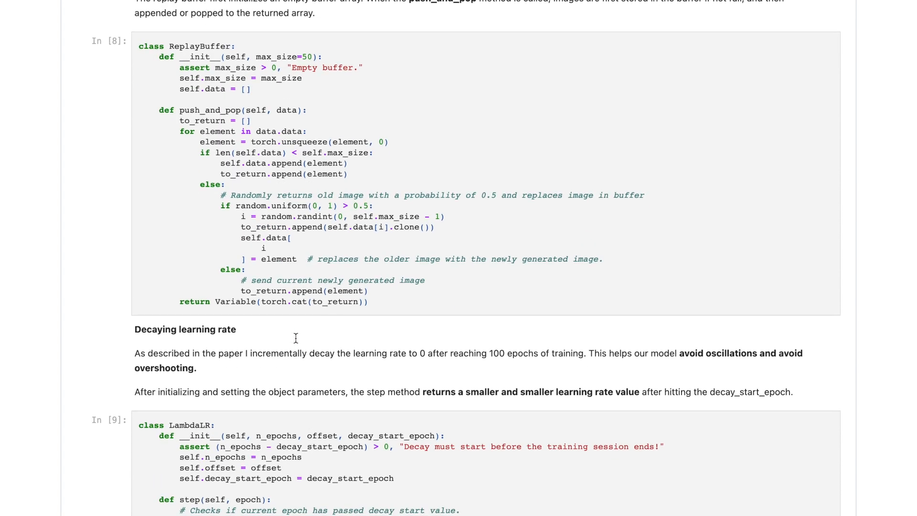
pyautogui.scroll(3)
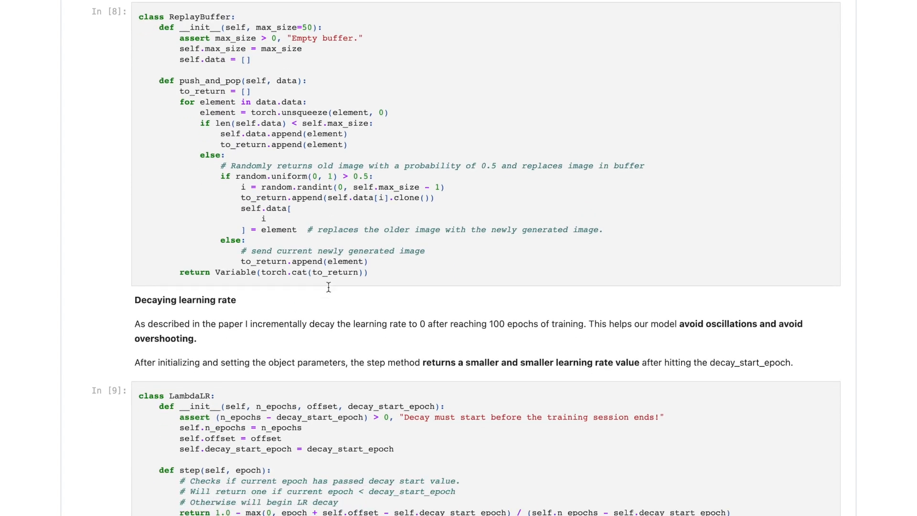
pyautogui.scroll(-3)
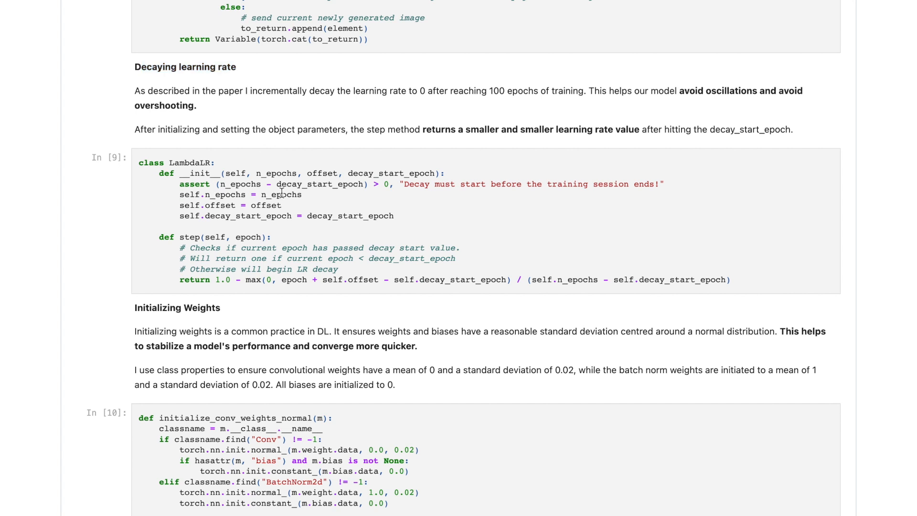
# Scroll down to the Initializing Weights section below the LambdaLR class
pyautogui.scroll(-3)
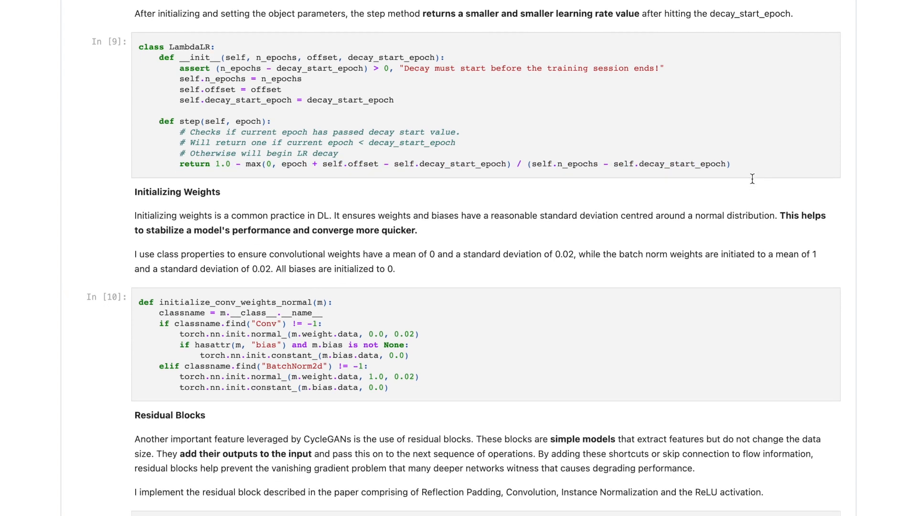
# Scroll to the ResidualBlock class and clear the text selection in its code cell
pyautogui.scroll(-3)
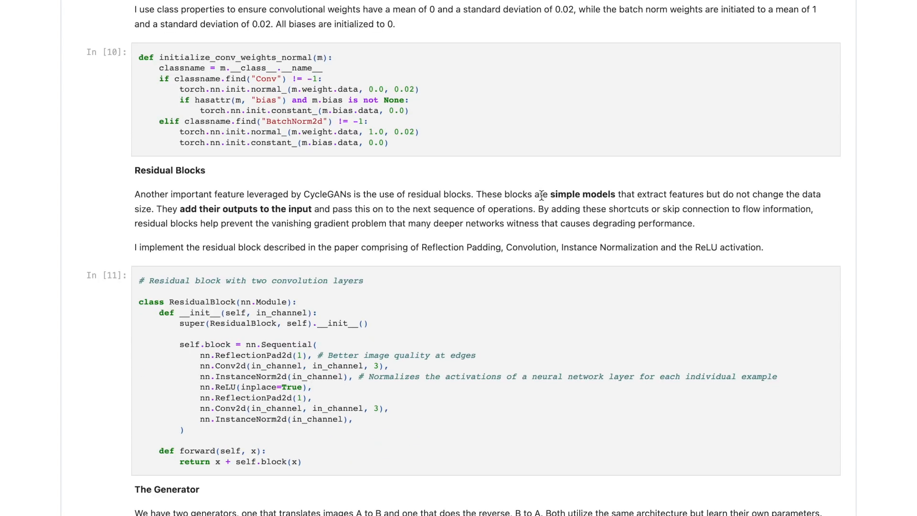
pyautogui.scroll(-3)
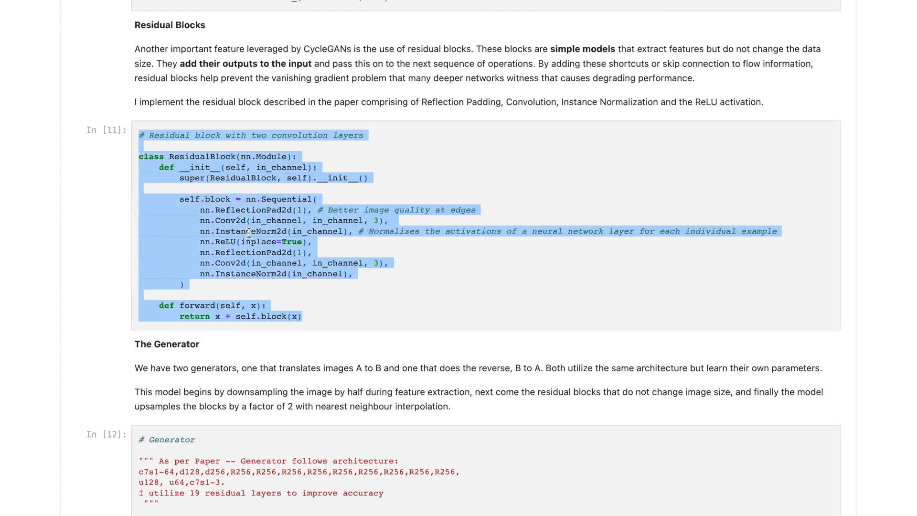
pyautogui.click(266, 305)
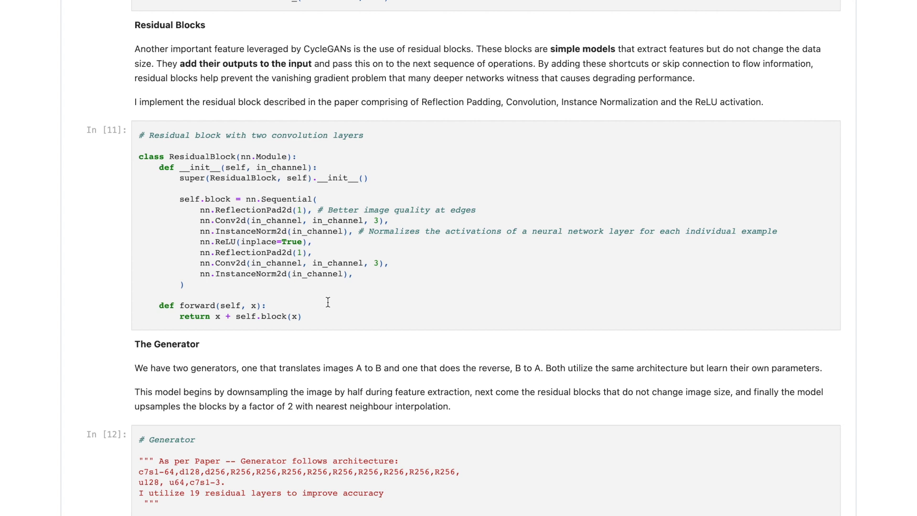
pyautogui.moveTo(309, 292)
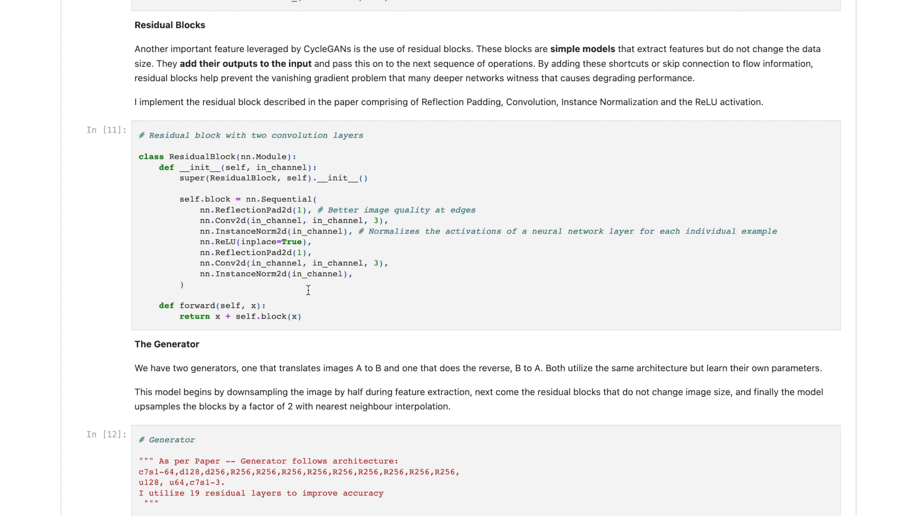
pyautogui.moveTo(206, 236)
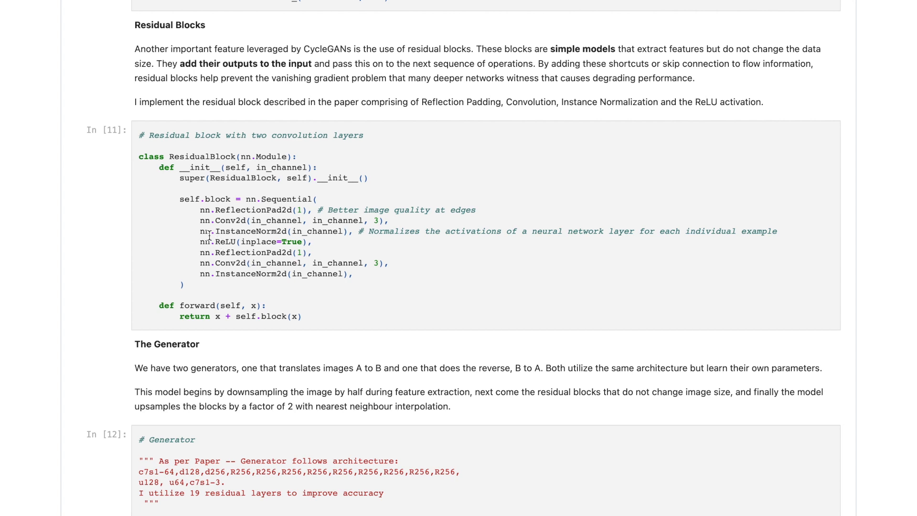
pyautogui.moveTo(197, 221)
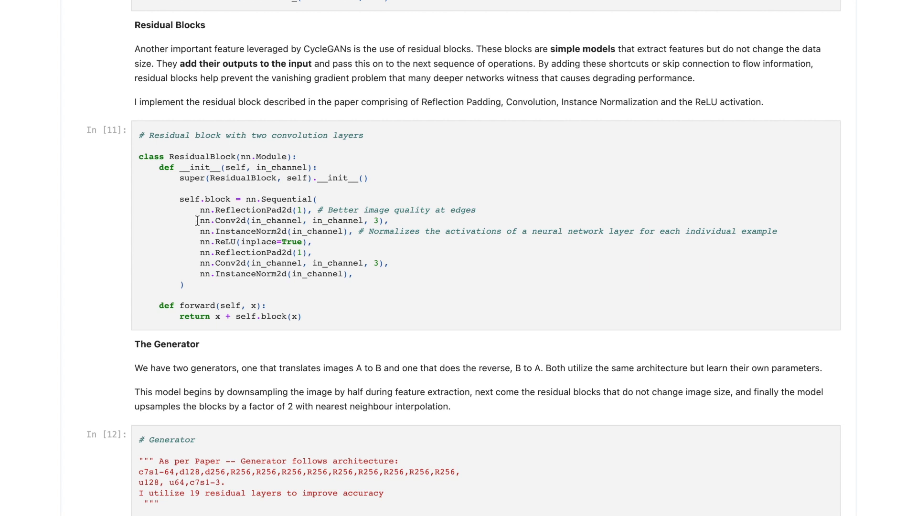